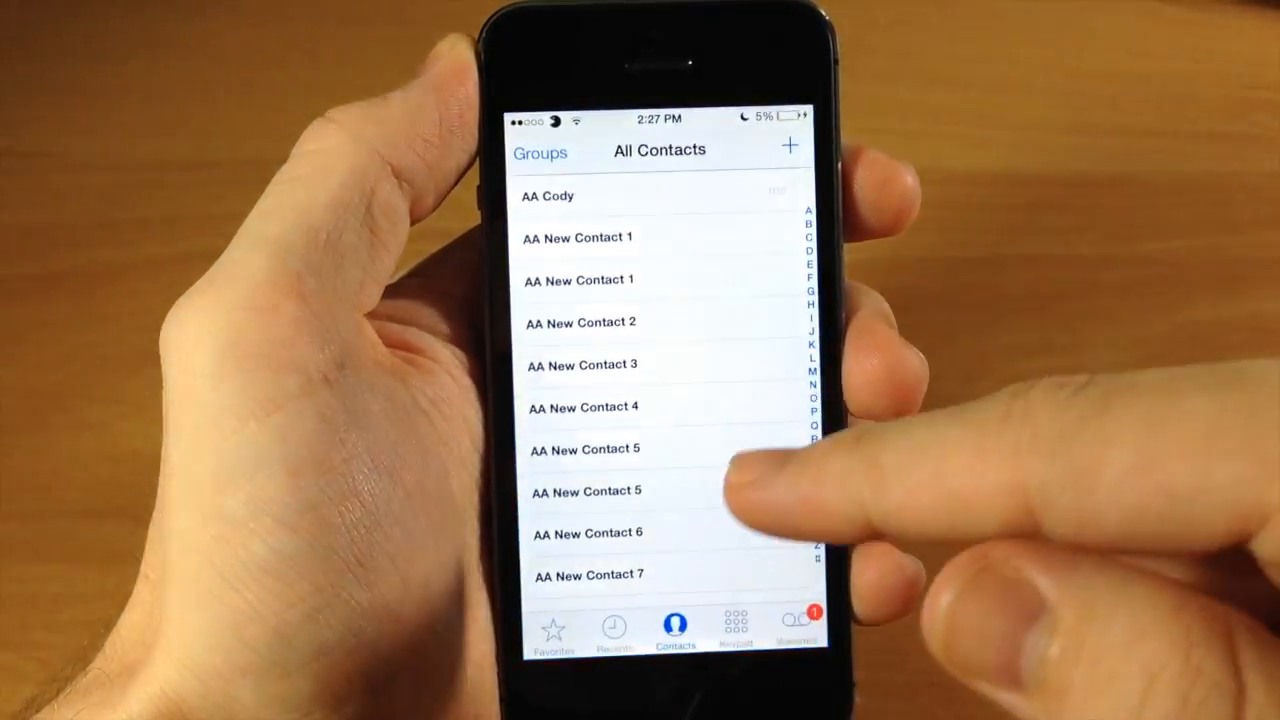
Turn on Include E-Mails for left swipe and review its Call, SMS, E-Mail, Facetime actions.
{"action": "scroll", "scroll_direction": "down", "scroll_amount": 3}
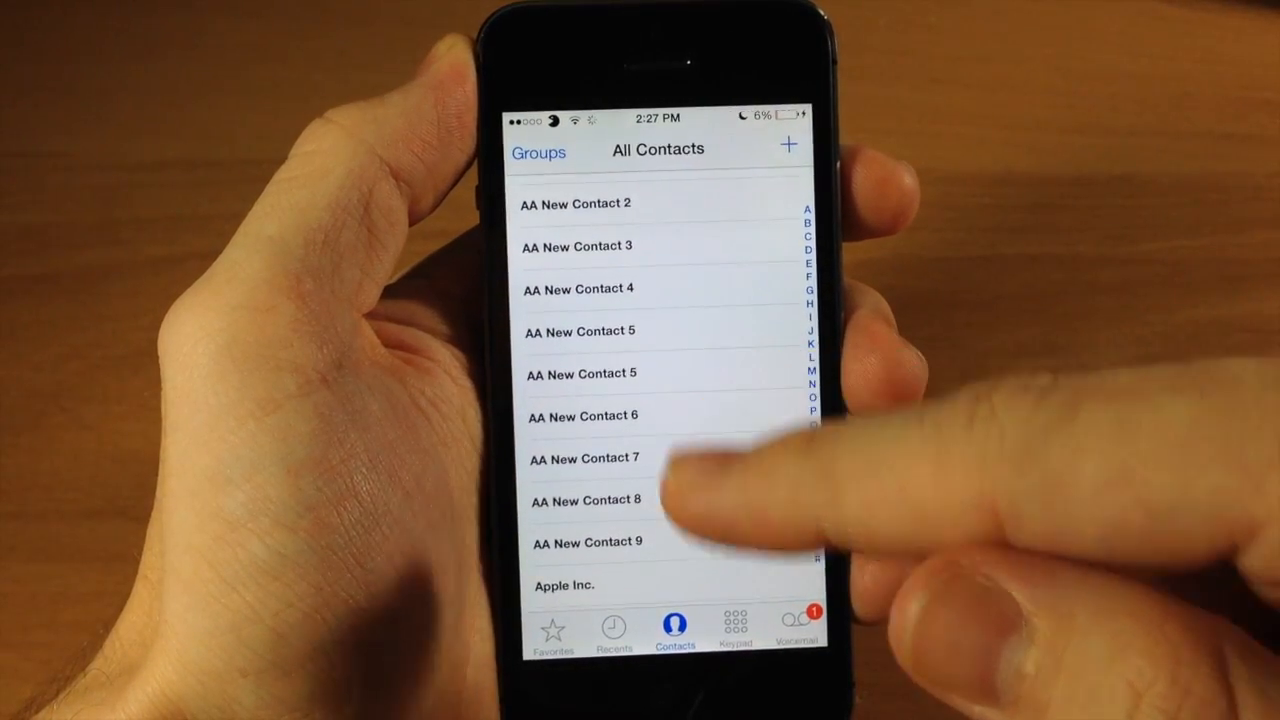
{"action": "left_click", "coordinate": [566, 585]}
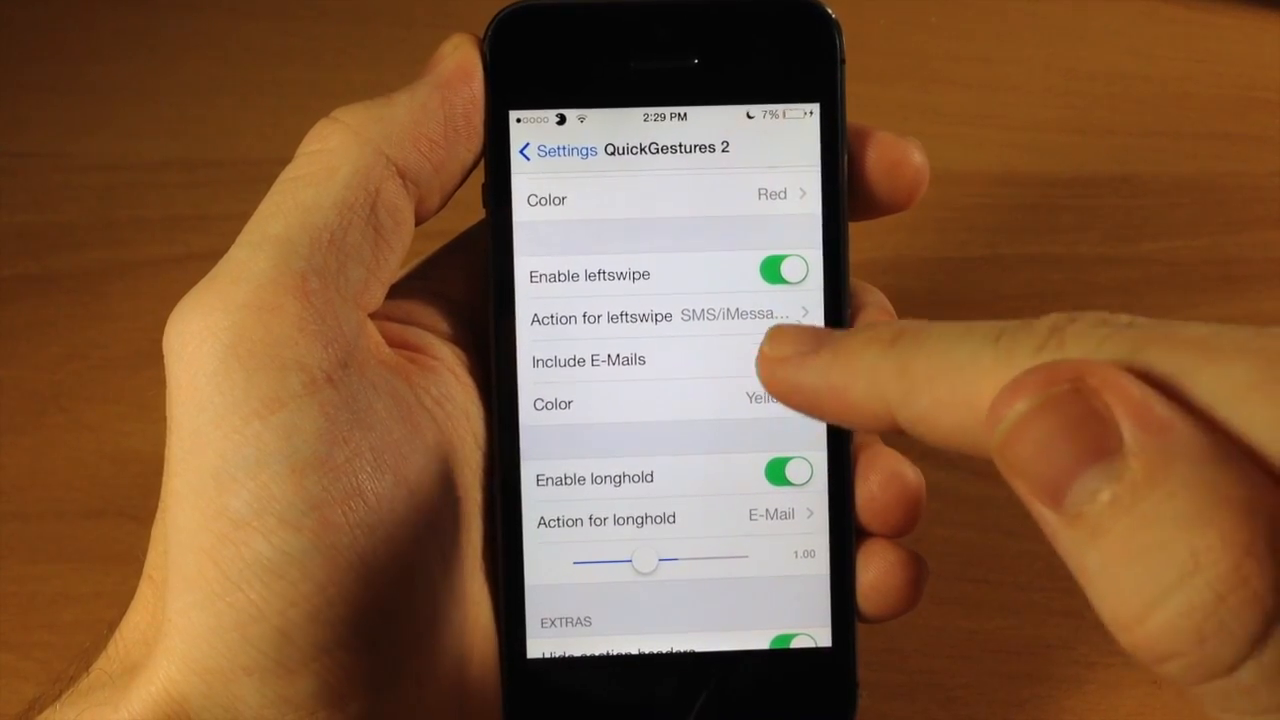
{"action": "left_click", "coordinate": [781, 360]}
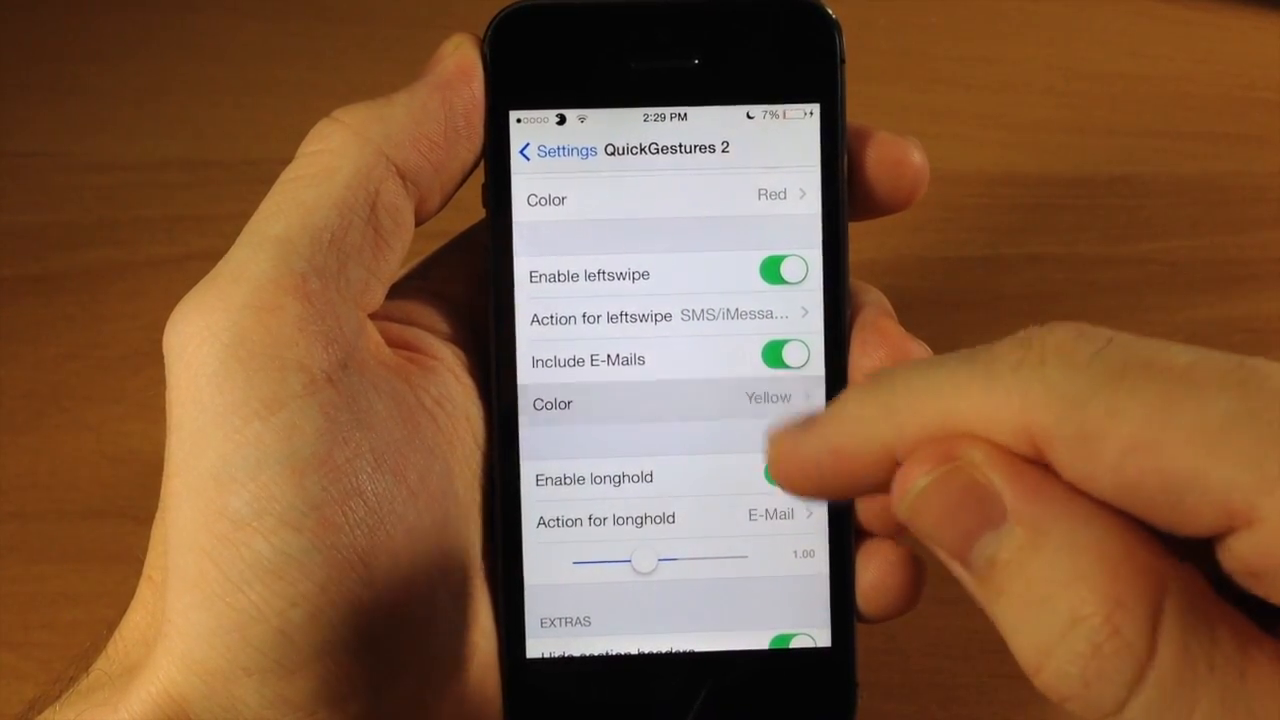
{"action": "left_click", "coordinate": [657, 404]}
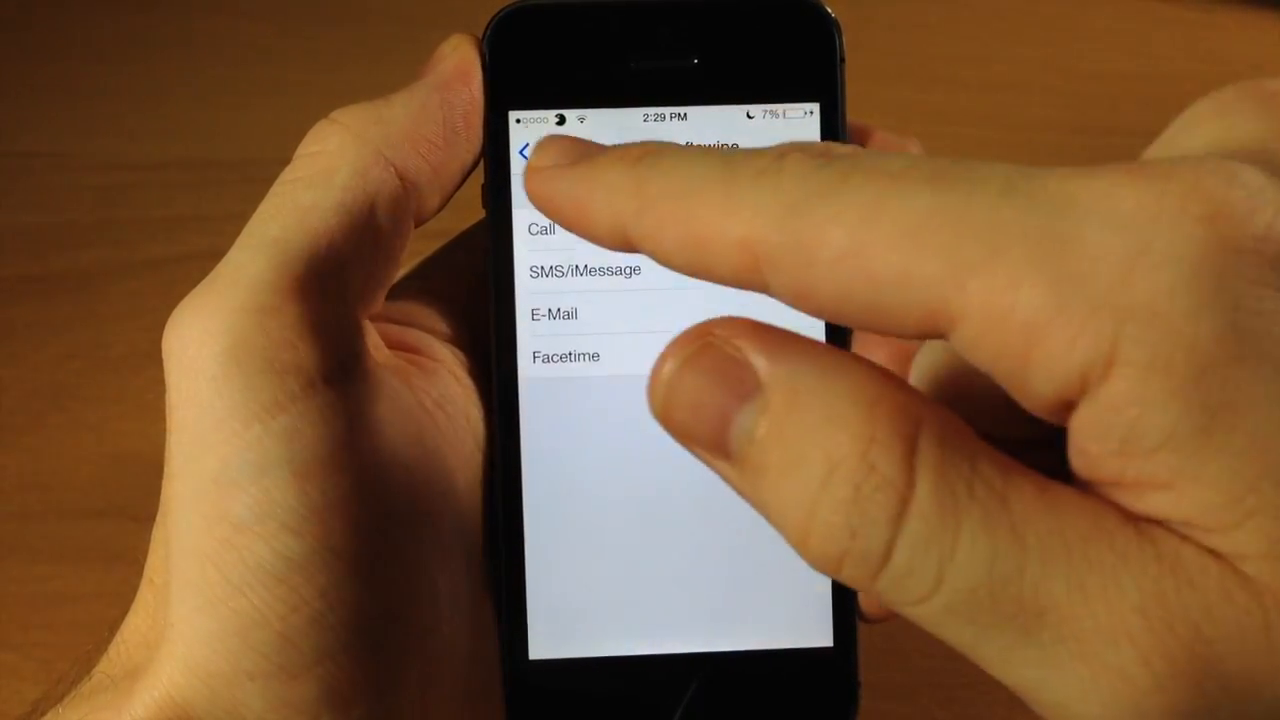
{"action": "left_click", "coordinate": [525, 152]}
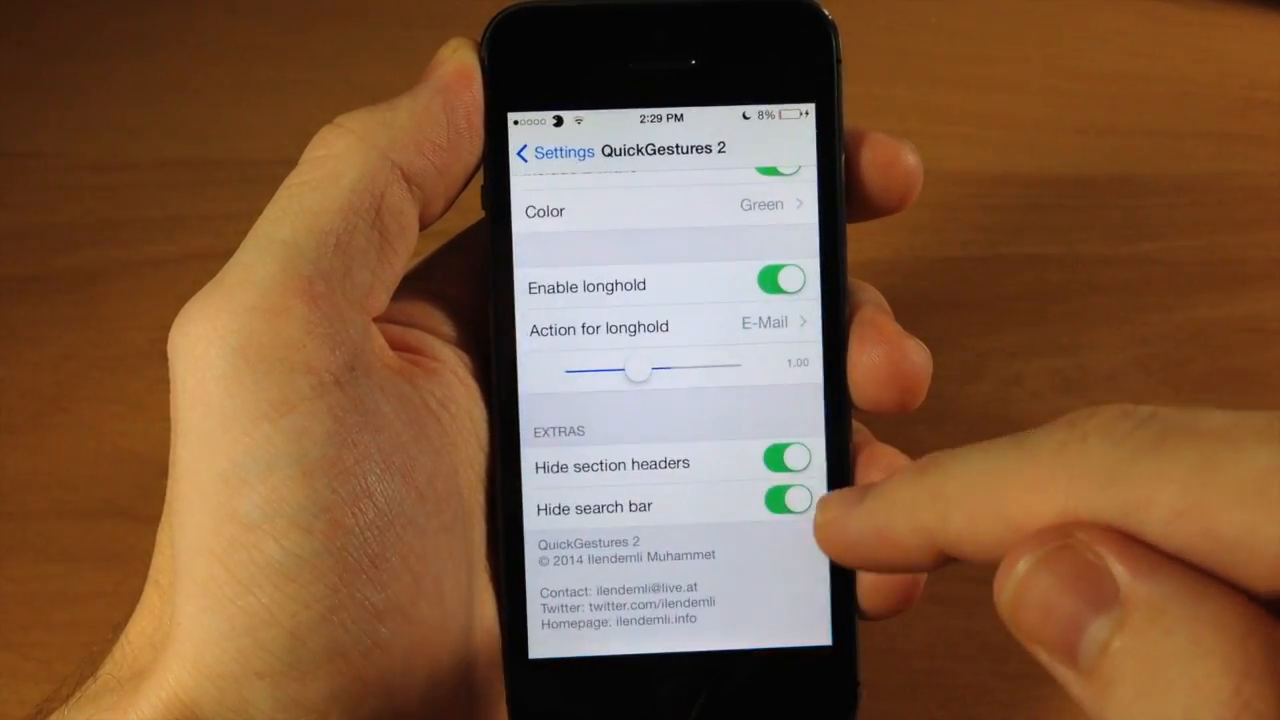
Switch off Hide search bar under Extras, leaving Hide section headers on.
{"action": "left_click", "coordinate": [781, 506]}
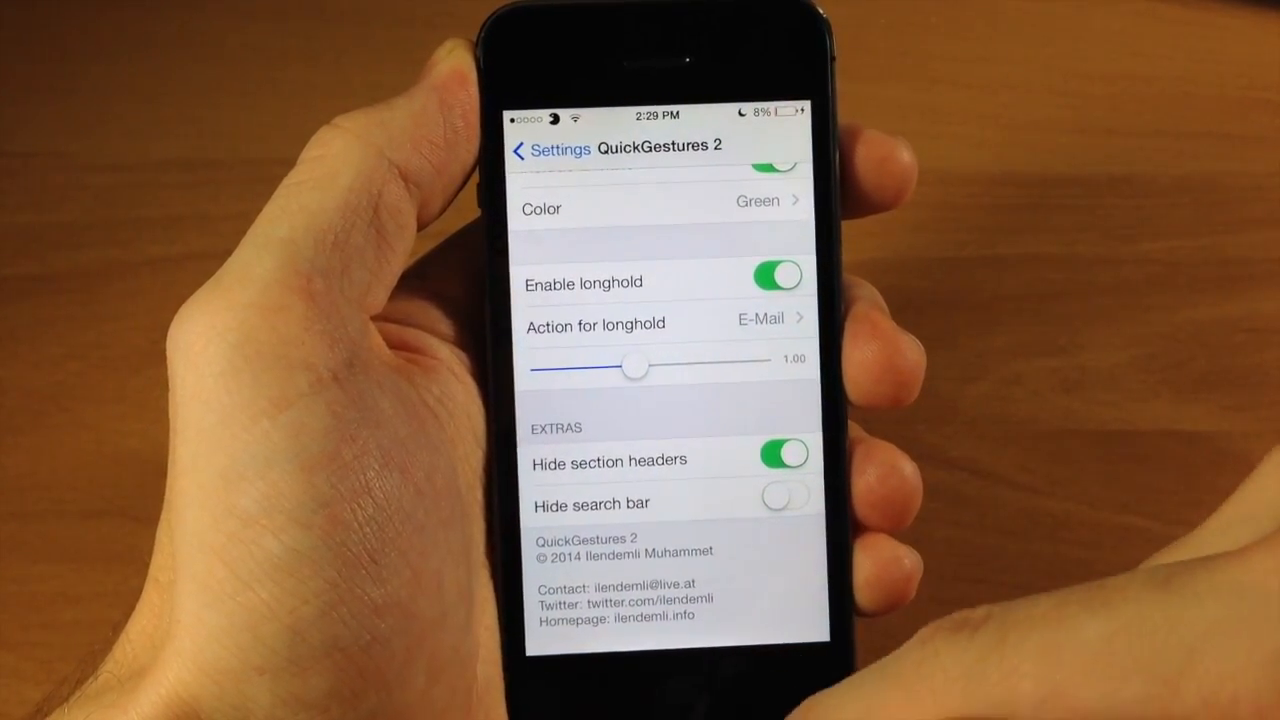